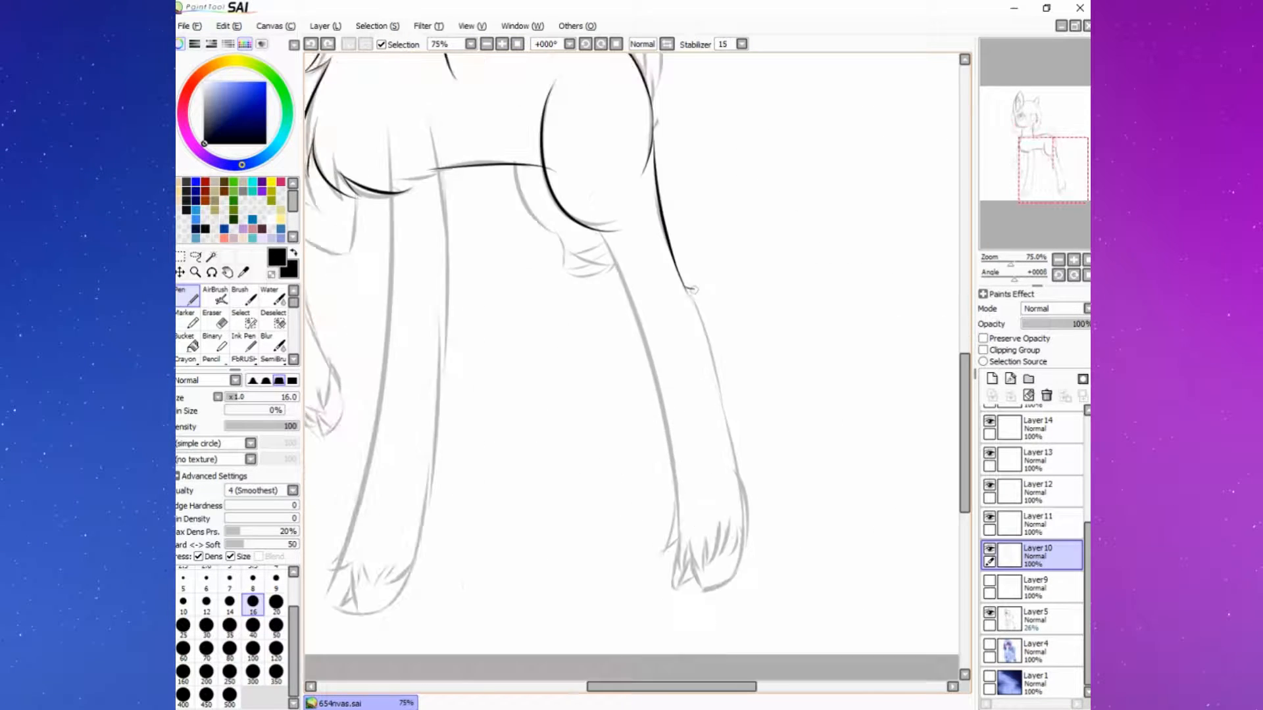
Add a new layer above the sketch and ink the leg lineart with the Pen at size 16
{"action": "left_click", "coordinate": [1037, 523]}
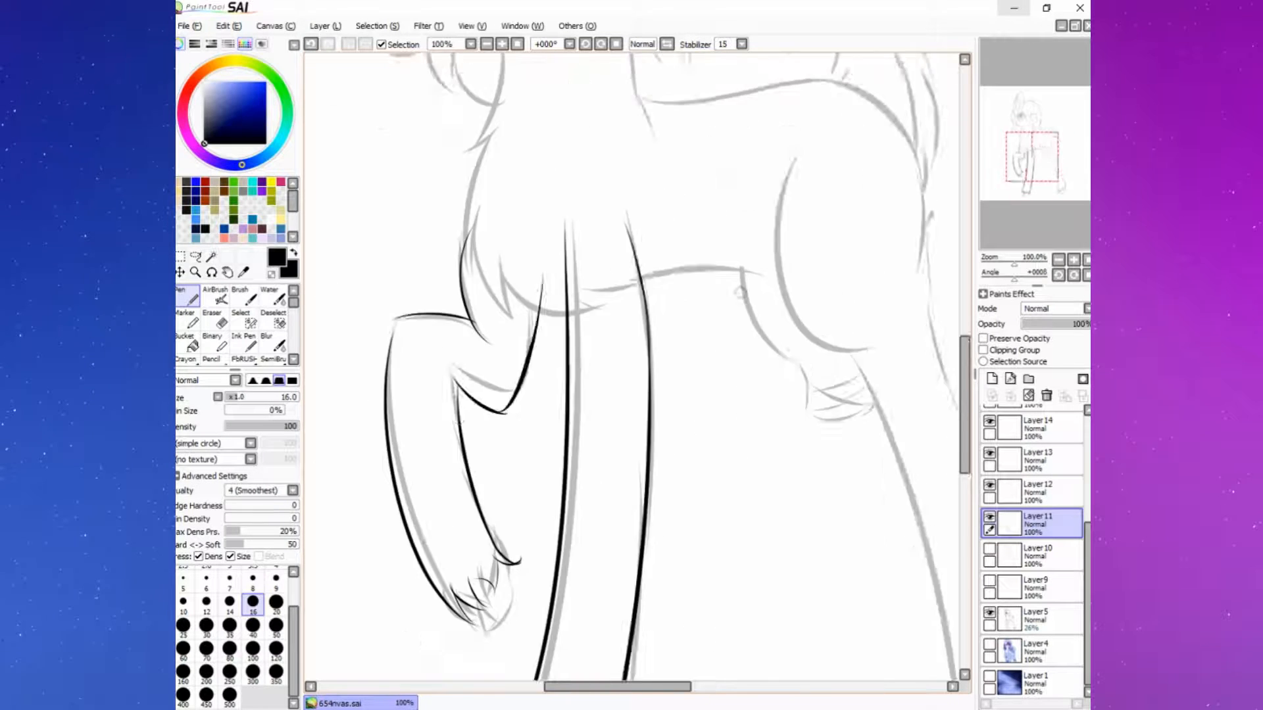
{"action": "left_click", "coordinate": [1037, 490]}
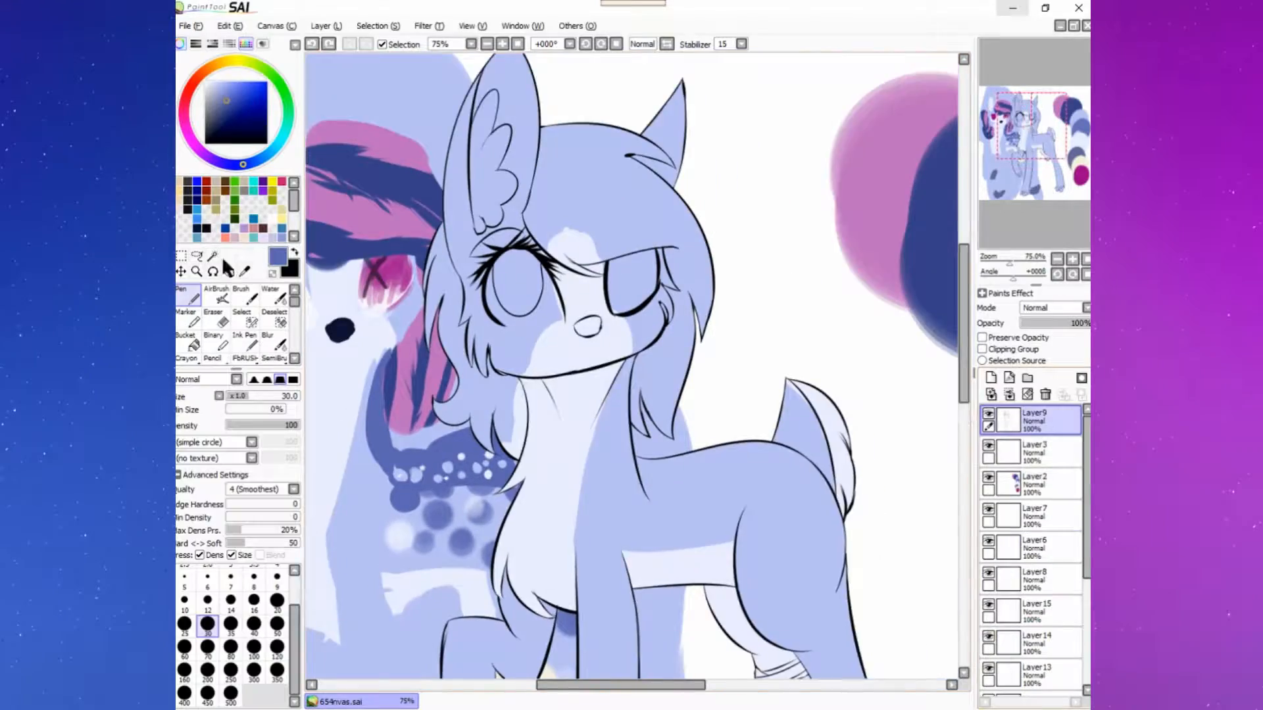
Paint blue spots and hooves, then add a clipped layer for soft leg shadows
{"action": "left_click", "coordinate": [241, 296]}
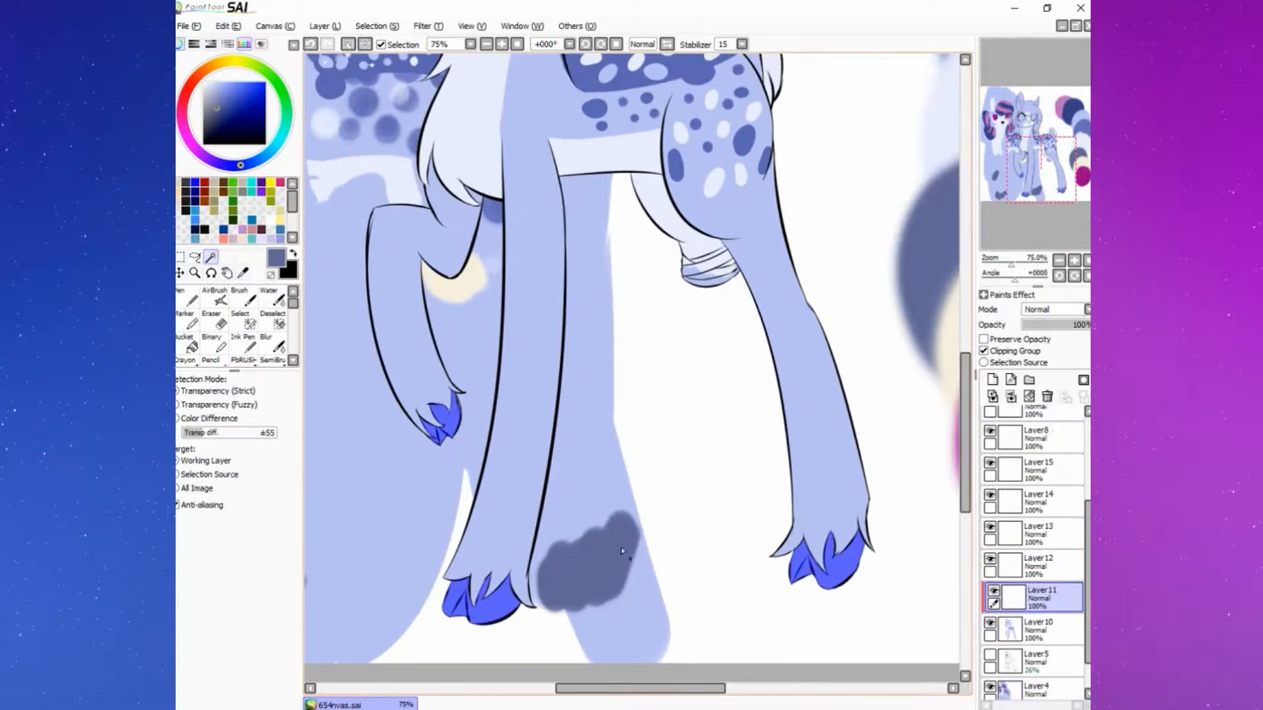
{"action": "left_click", "coordinate": [1039, 566]}
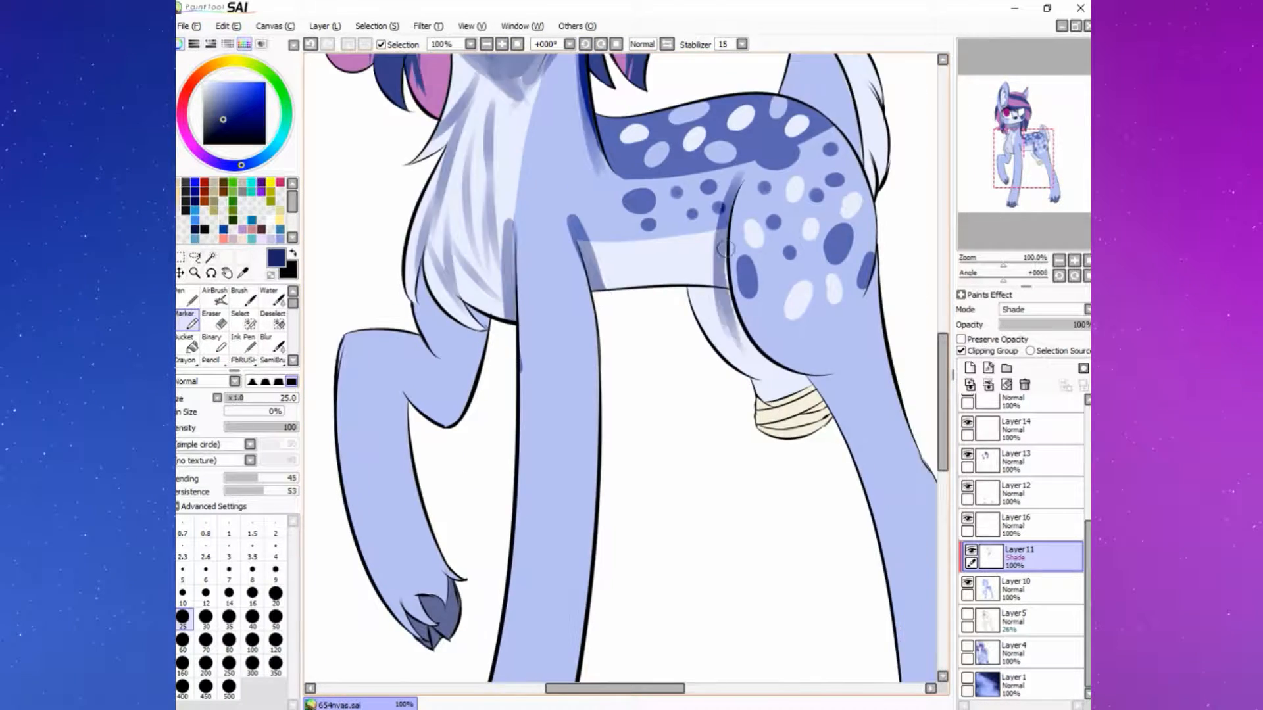
Shade the leg edges with the Marker on the Shade layer and erase stray strokes
{"action": "scroll", "scroll_direction": "down", "scroll_amount": 3}
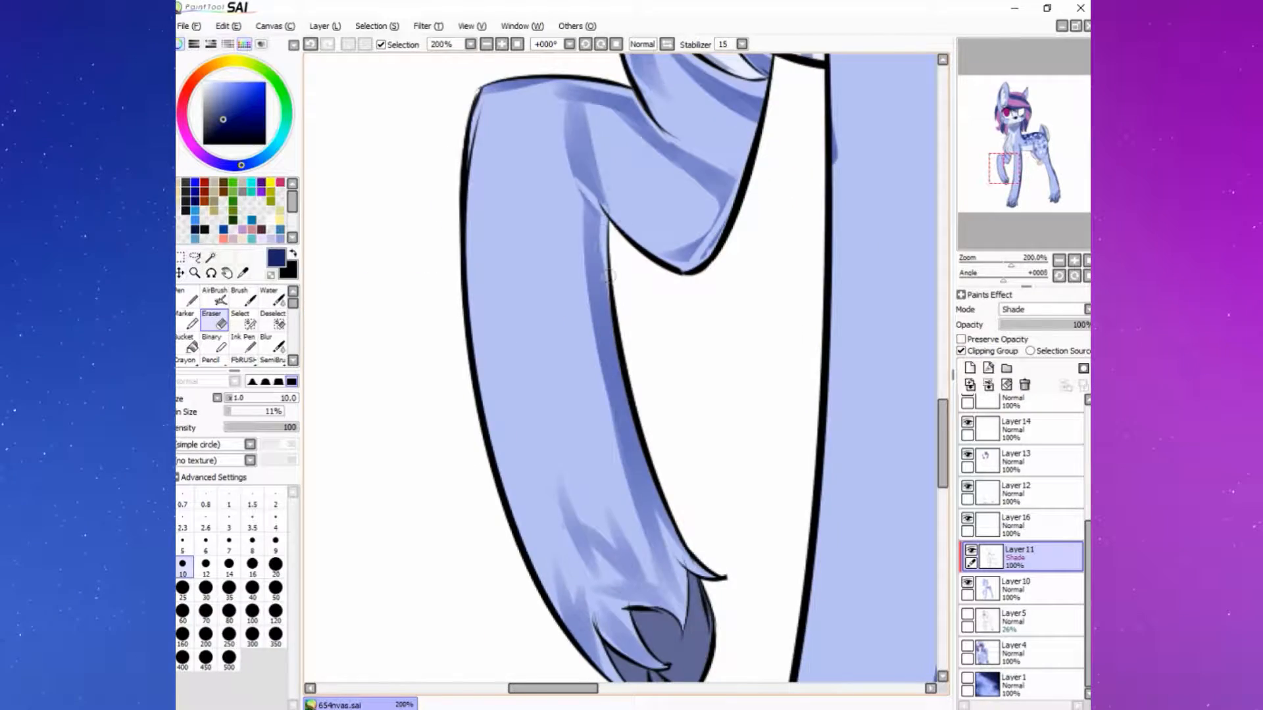
{"action": "scroll", "scroll_direction": "down", "scroll_amount": 3}
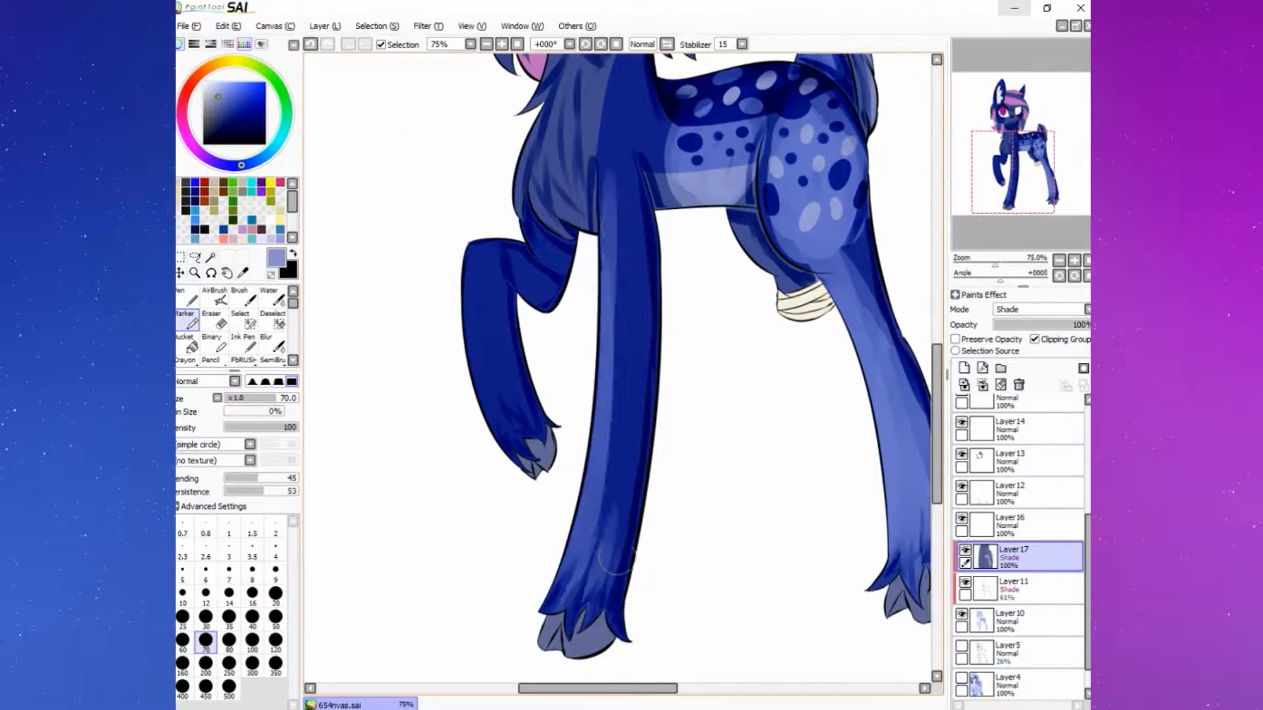
Set the new clipped layer to Luminosity and paint coat highlights and darker hoof shading
{"action": "scroll", "scroll_direction": "up", "scroll_amount": 3}
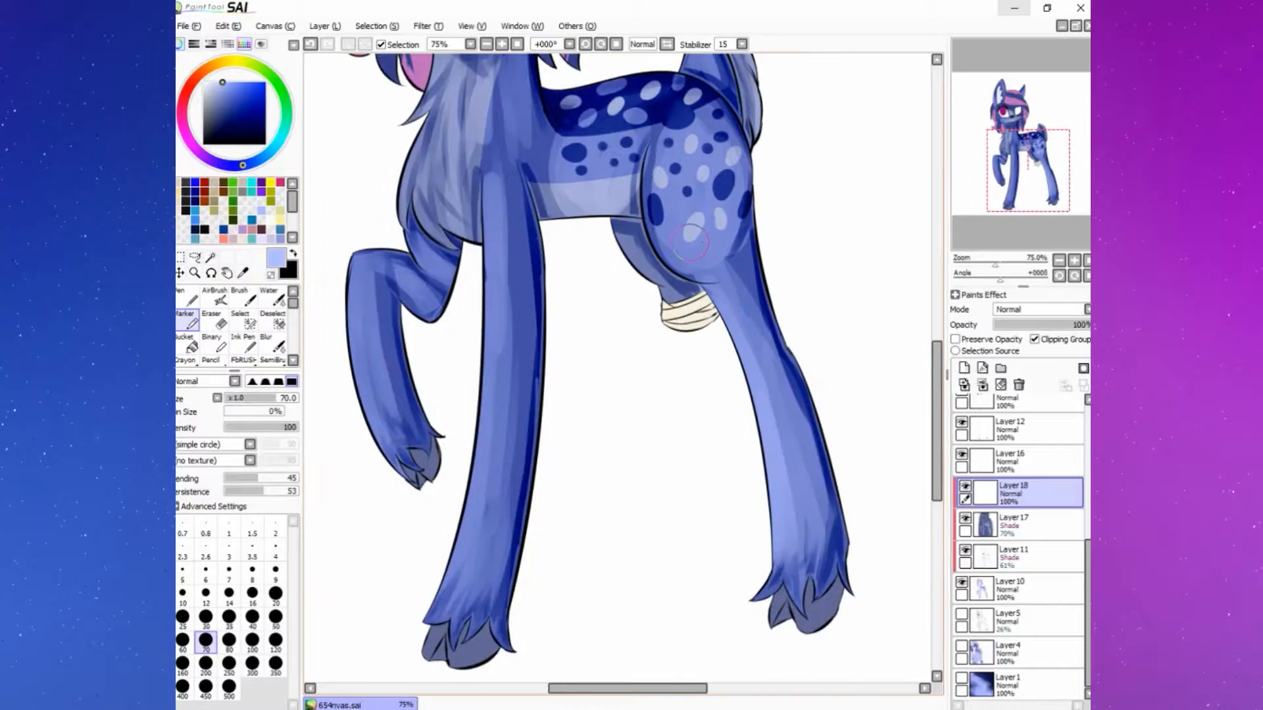
{"action": "left_click", "coordinate": [1039, 310]}
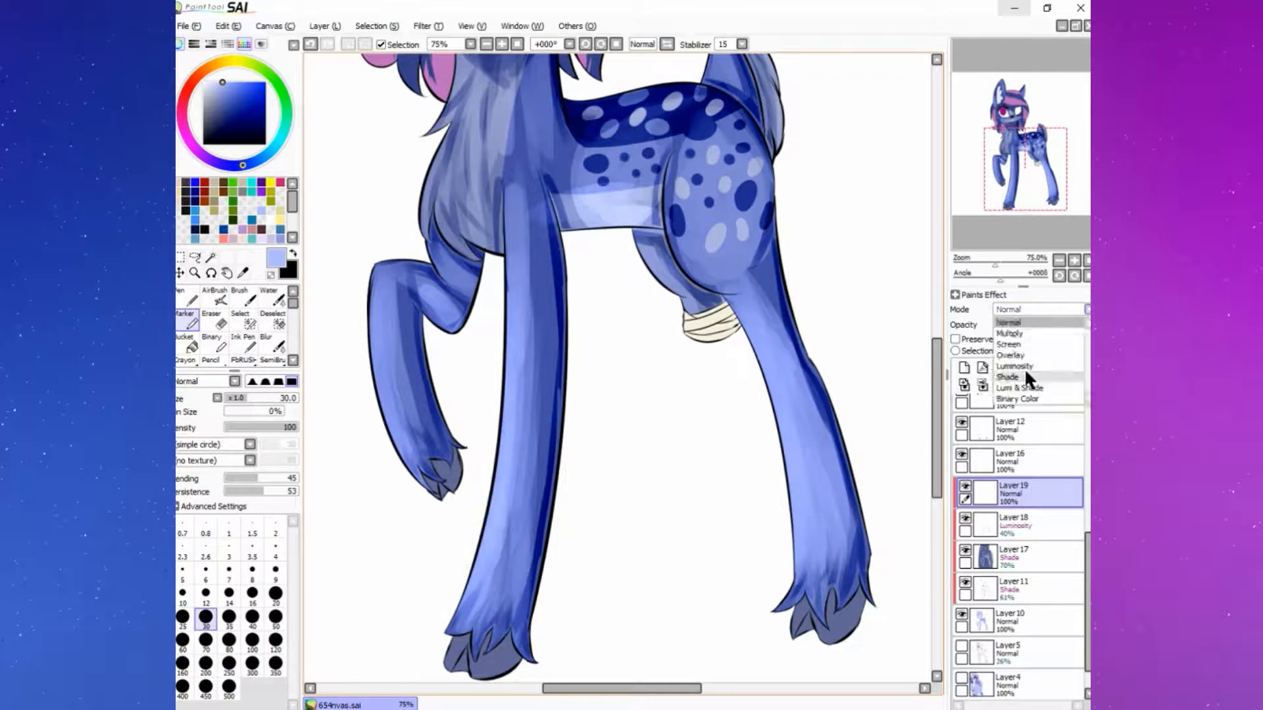
{"action": "left_click", "coordinate": [1014, 367]}
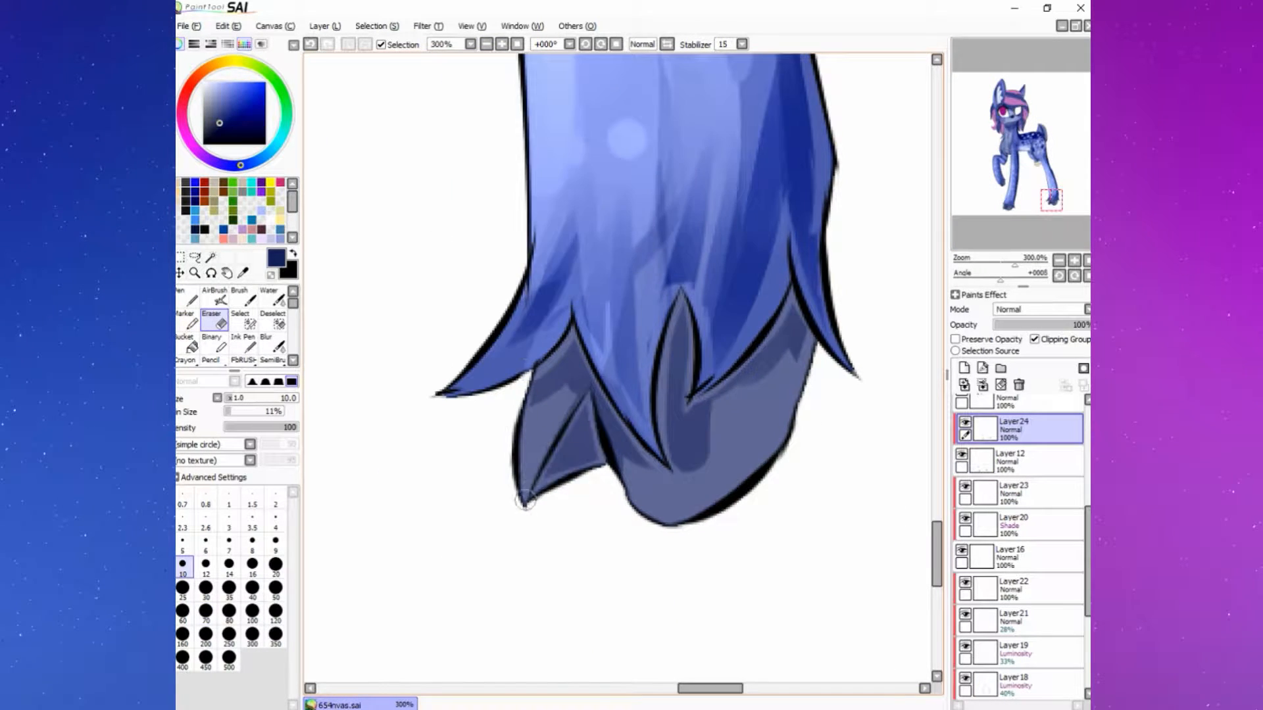
{"action": "left_click", "coordinate": [1039, 309]}
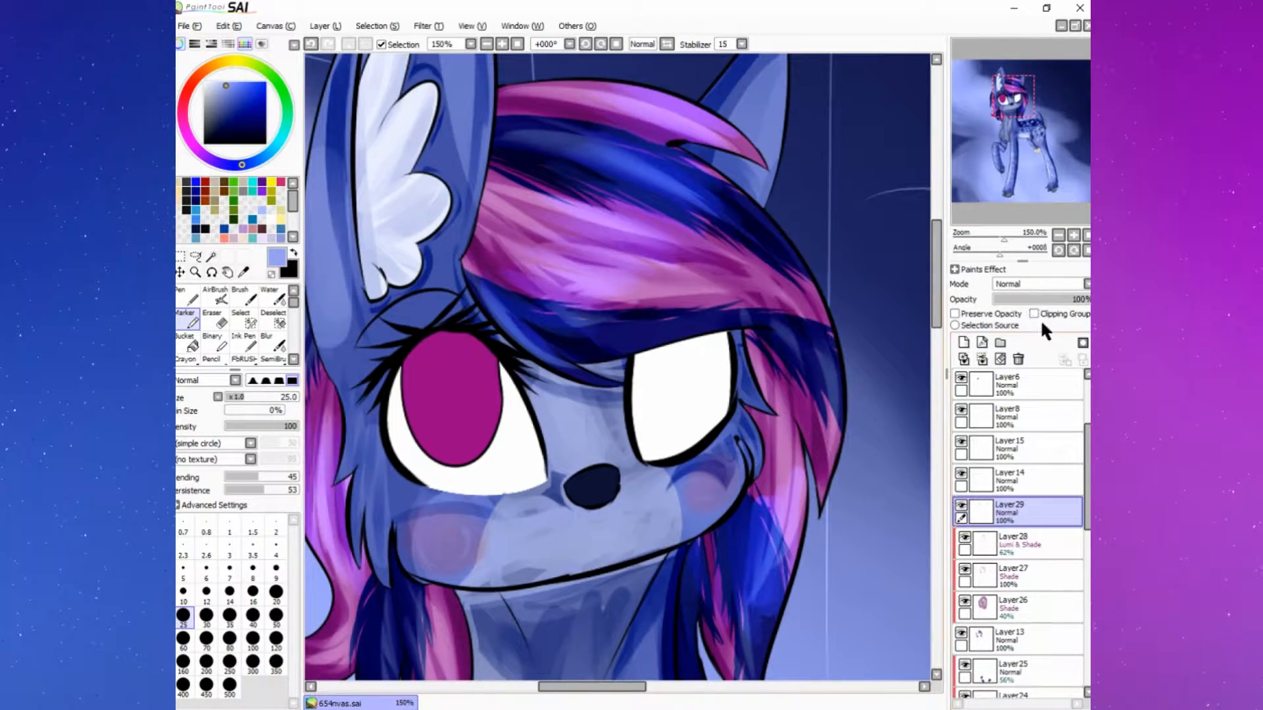
Clip a new layer over the mane and paint pink-purple gradients, bokeh dots and the blue background
{"action": "left_click", "coordinate": [1039, 284]}
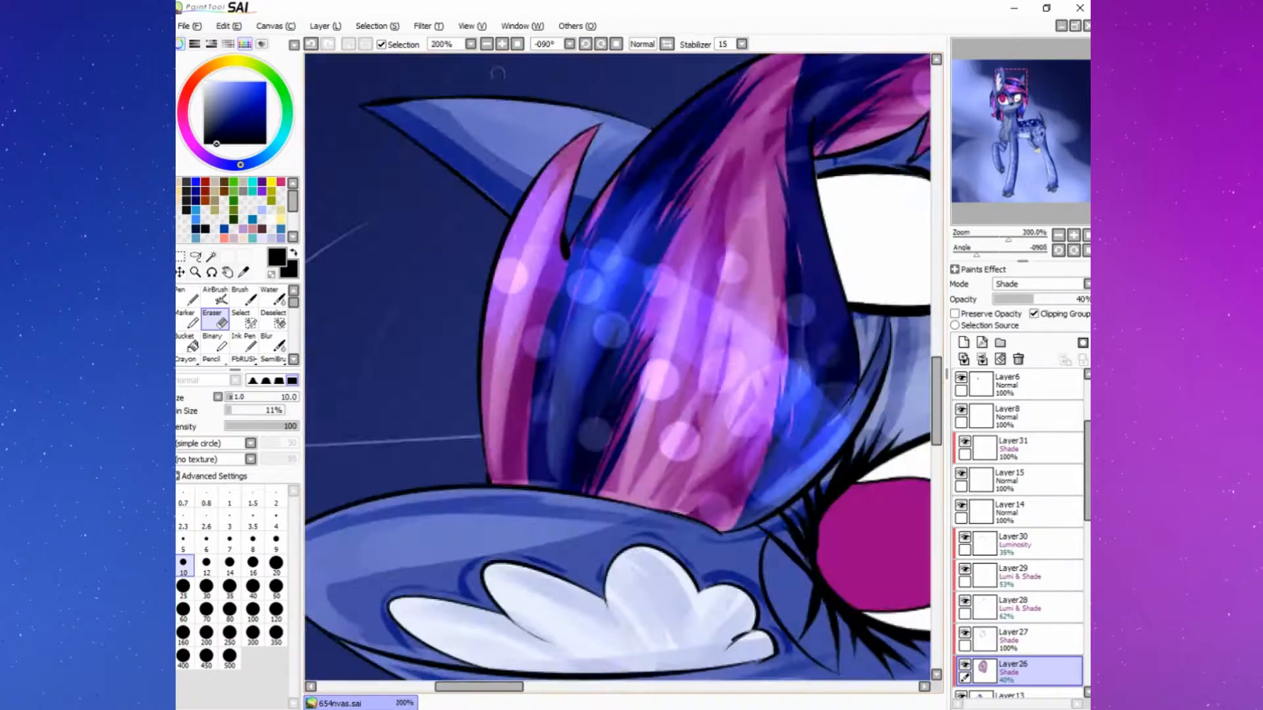
{"action": "left_click", "coordinate": [518, 43]}
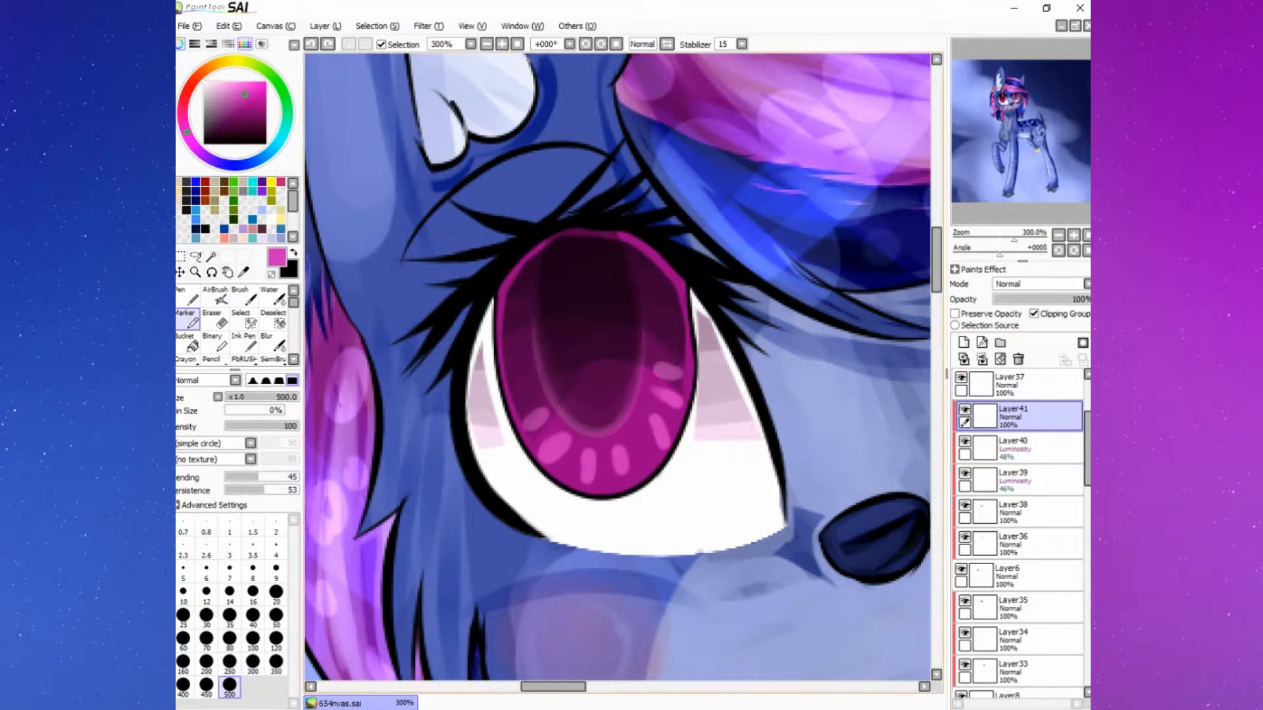
Load another saved .sai canvas through File > Open alongside the painting
{"action": "left_click", "coordinate": [183, 25]}
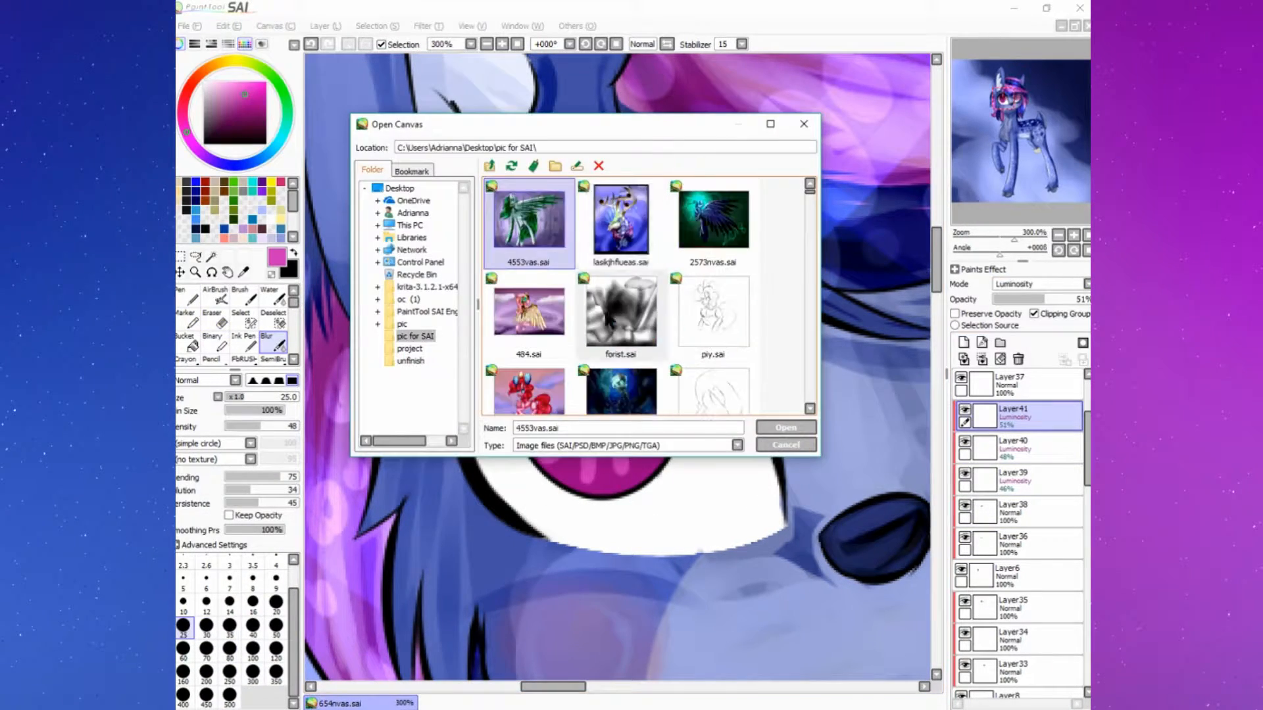
{"action": "left_click", "coordinate": [782, 426]}
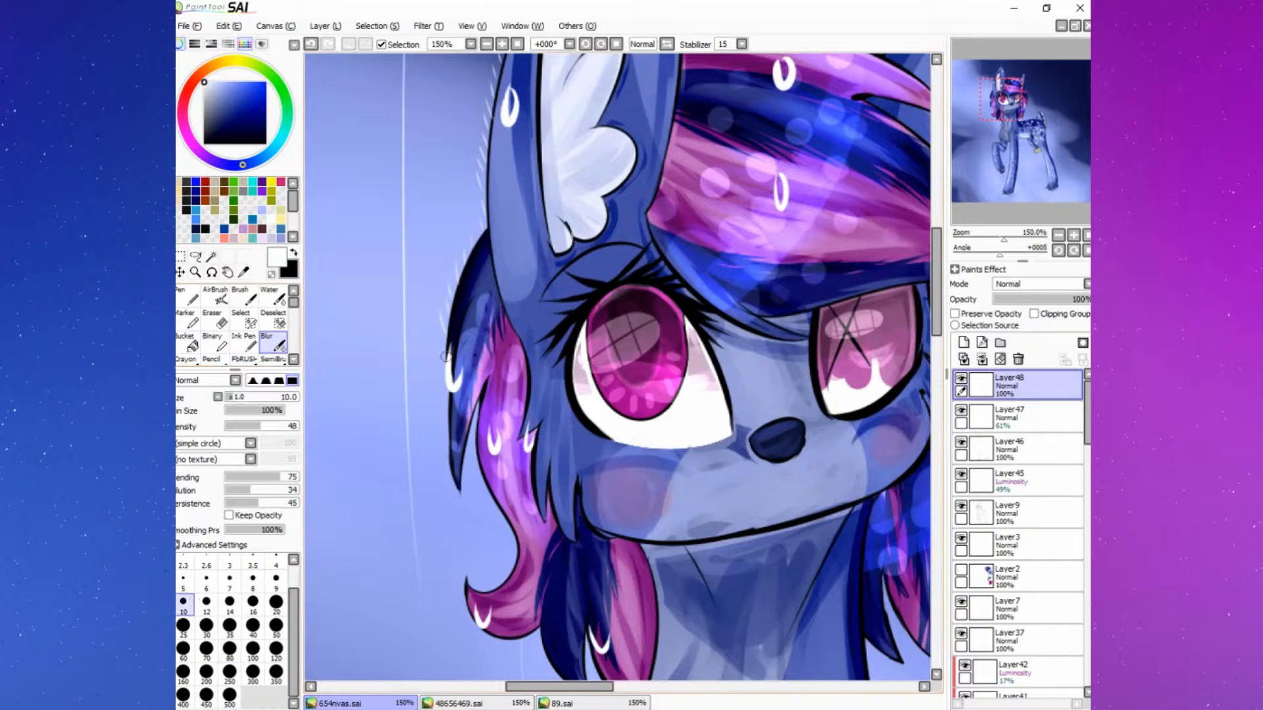
Paint white droplet gloss marks on the mane and spotted body with the Marker
{"action": "scroll", "scroll_direction": "down", "scroll_amount": 3}
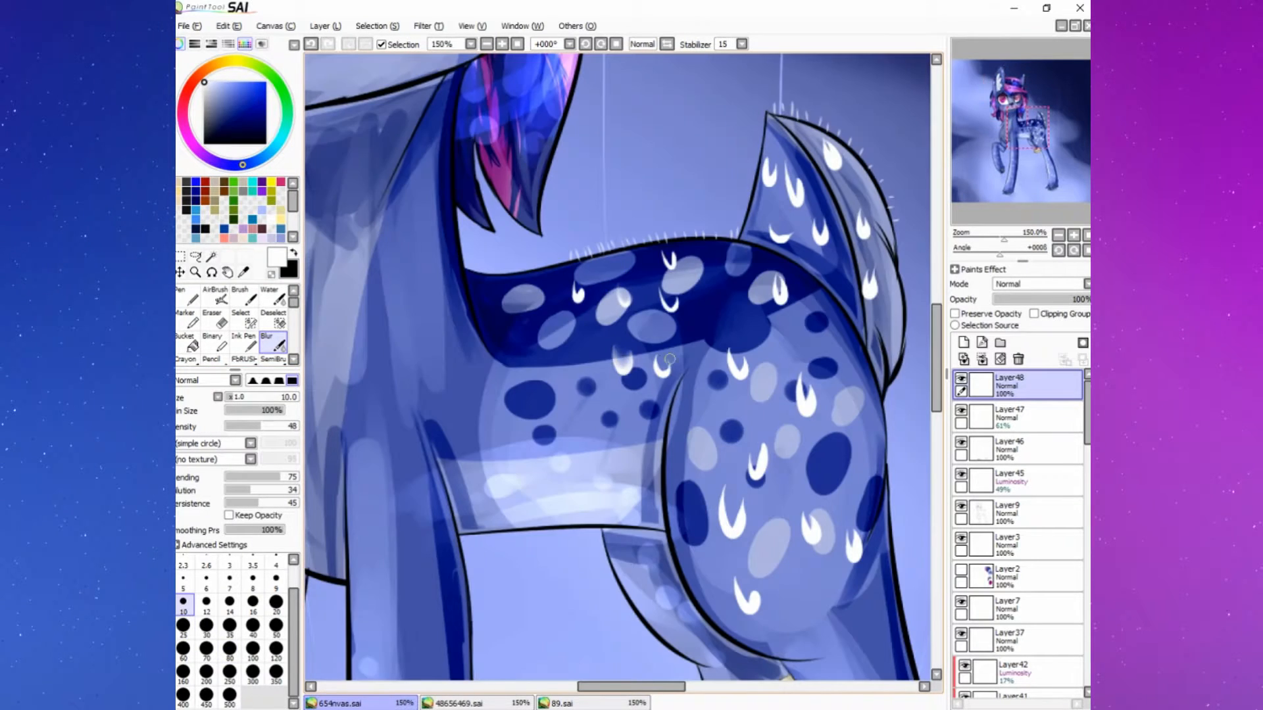